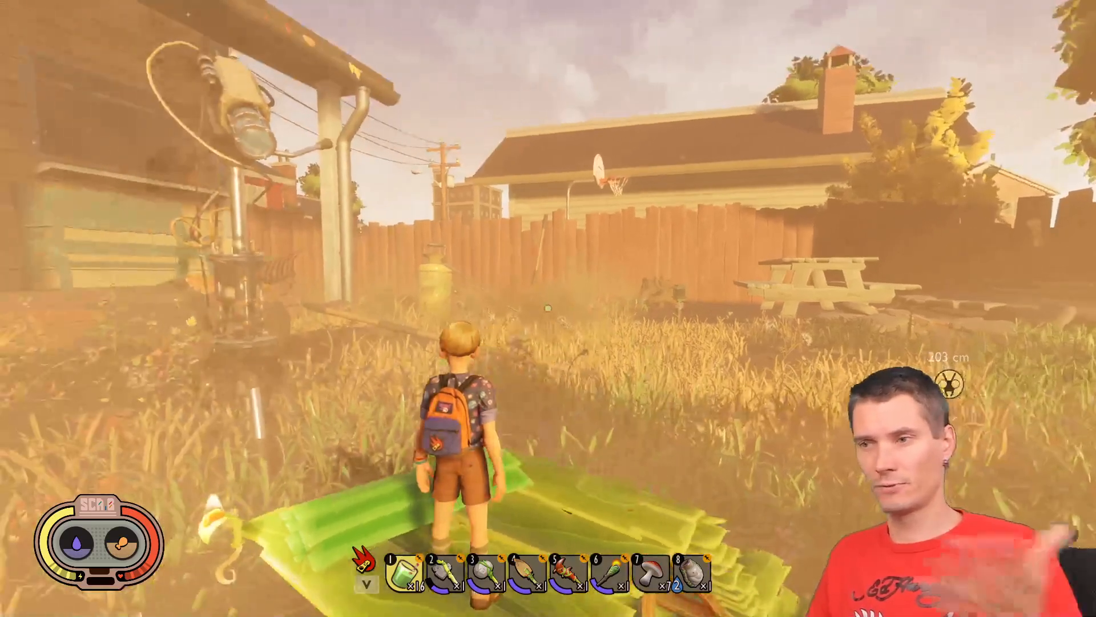
mouse_move(548, 308)
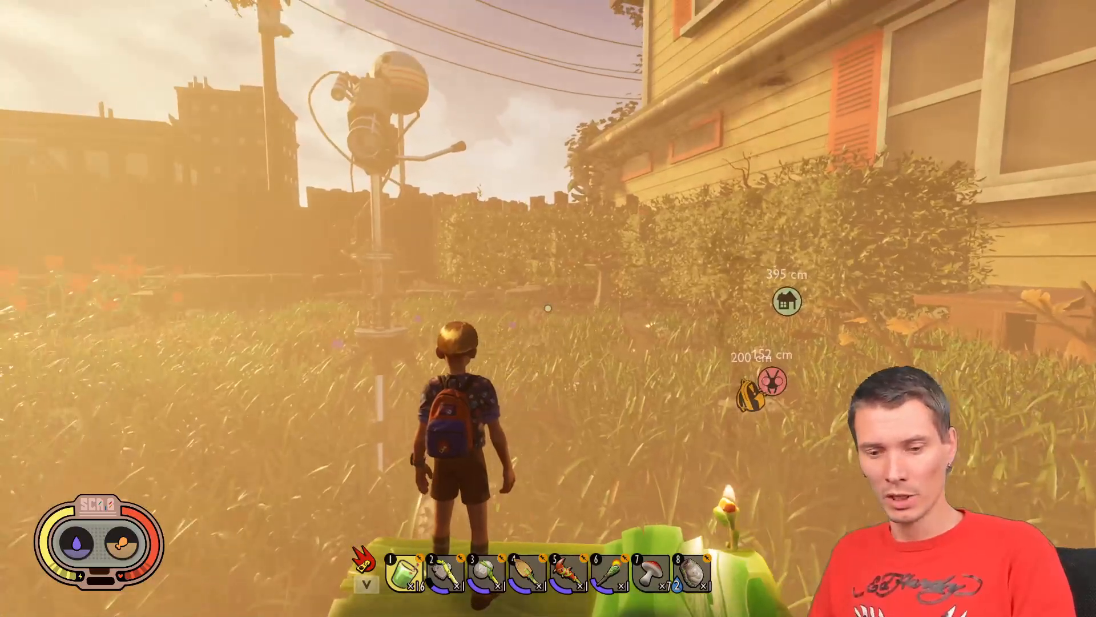
Step: Pause the backyard gameplay with Esc to bring up the game menu
key("Escape")
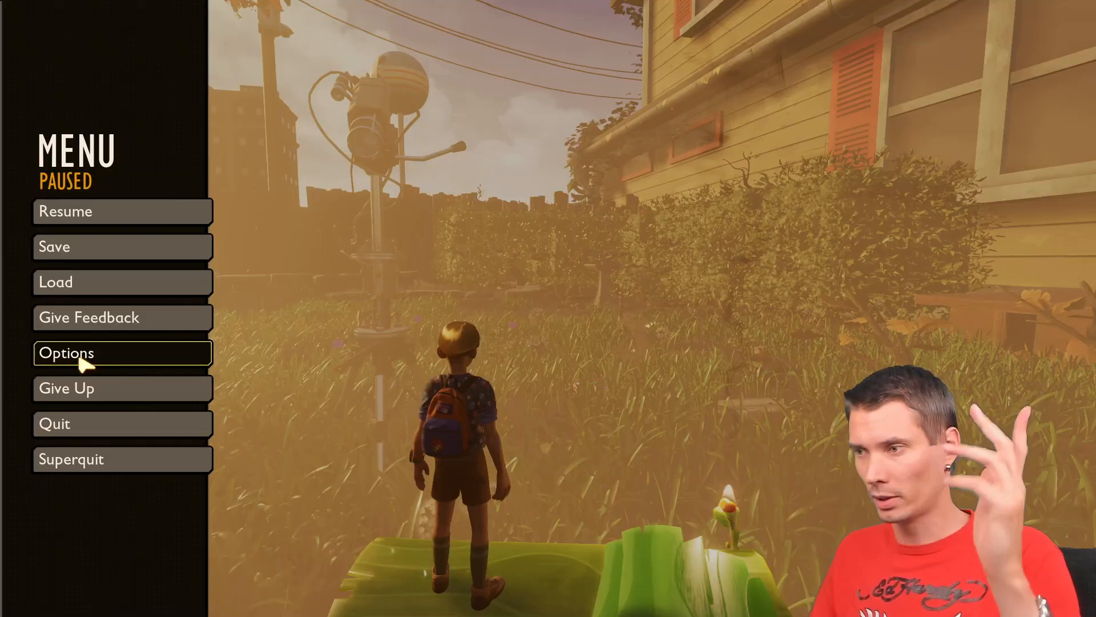
Step: In Options > Display, set the graphics Quality preset to Low, then reselect from the list
left_click(66, 353)
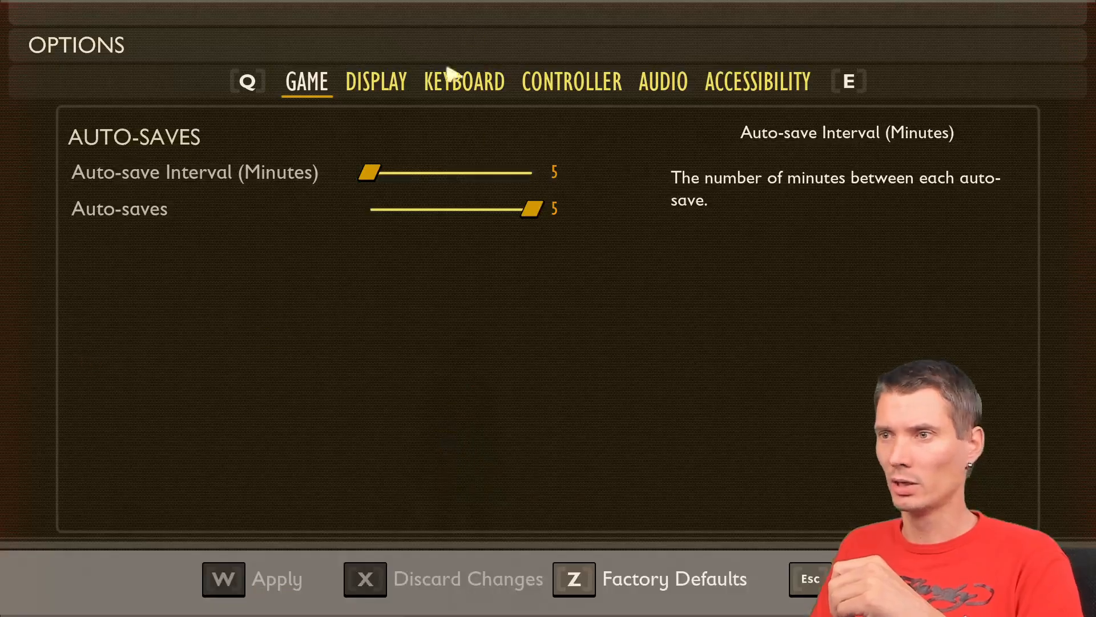
left_click(375, 82)
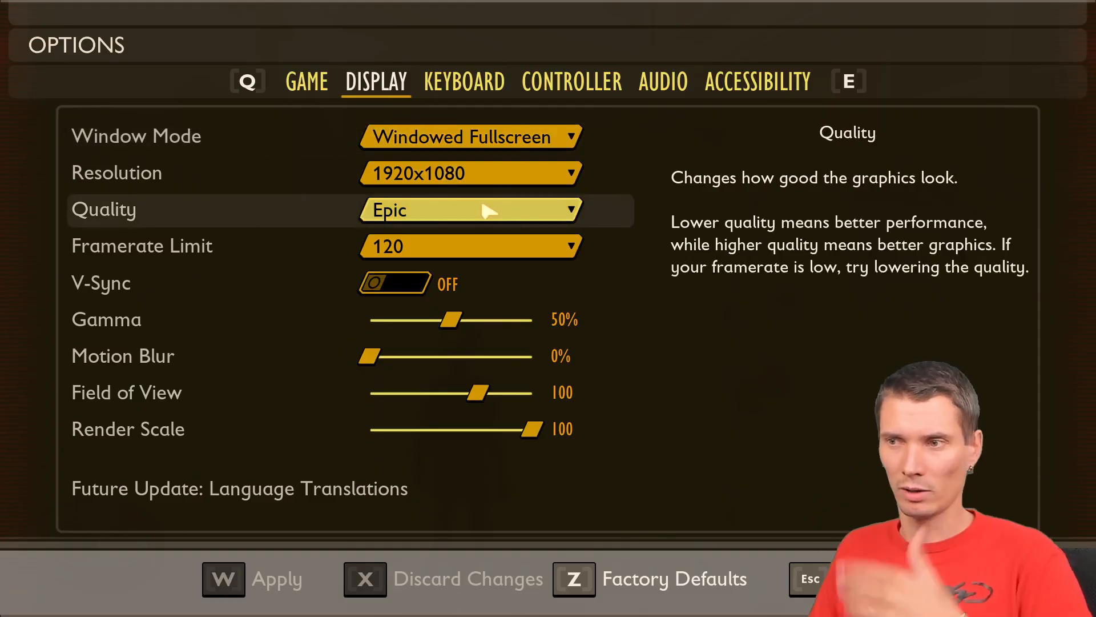
left_click(470, 210)
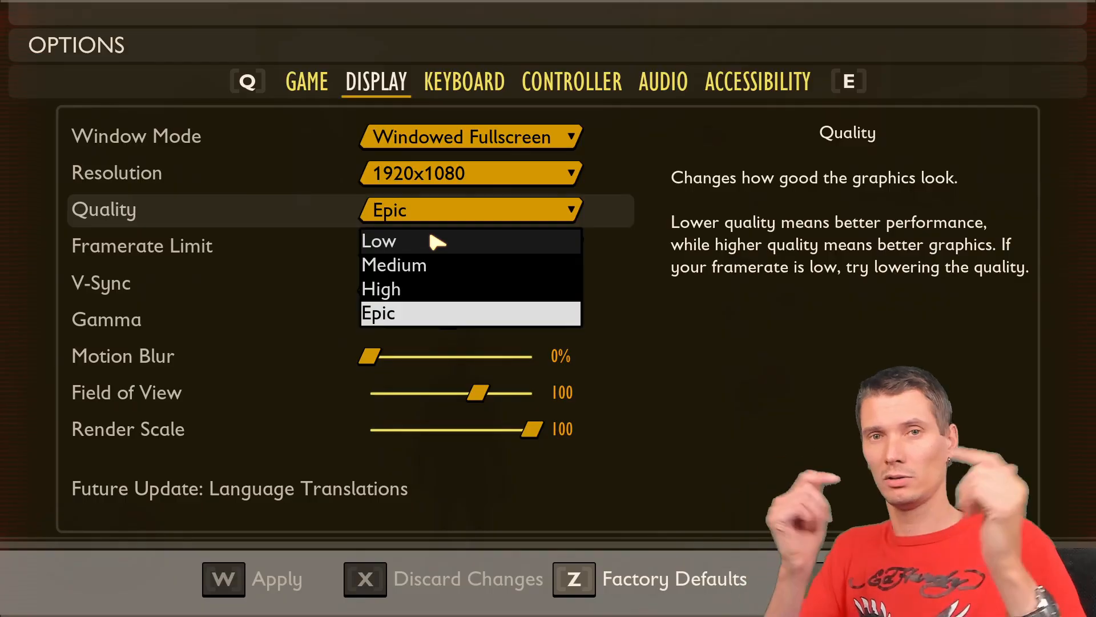
left_click(377, 241)
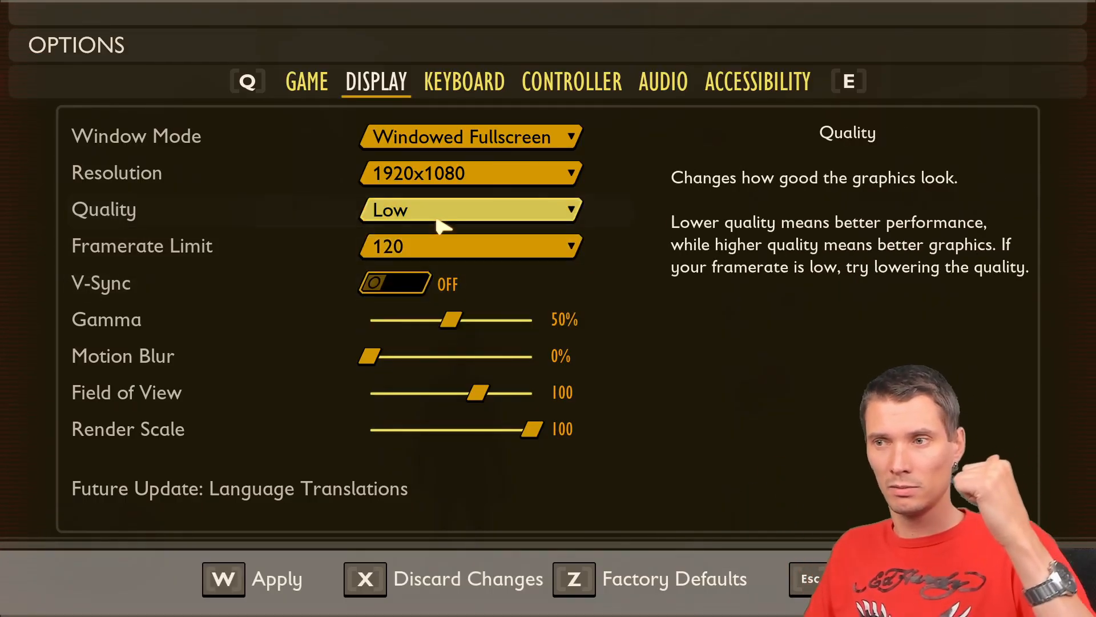
left_click(470, 210)
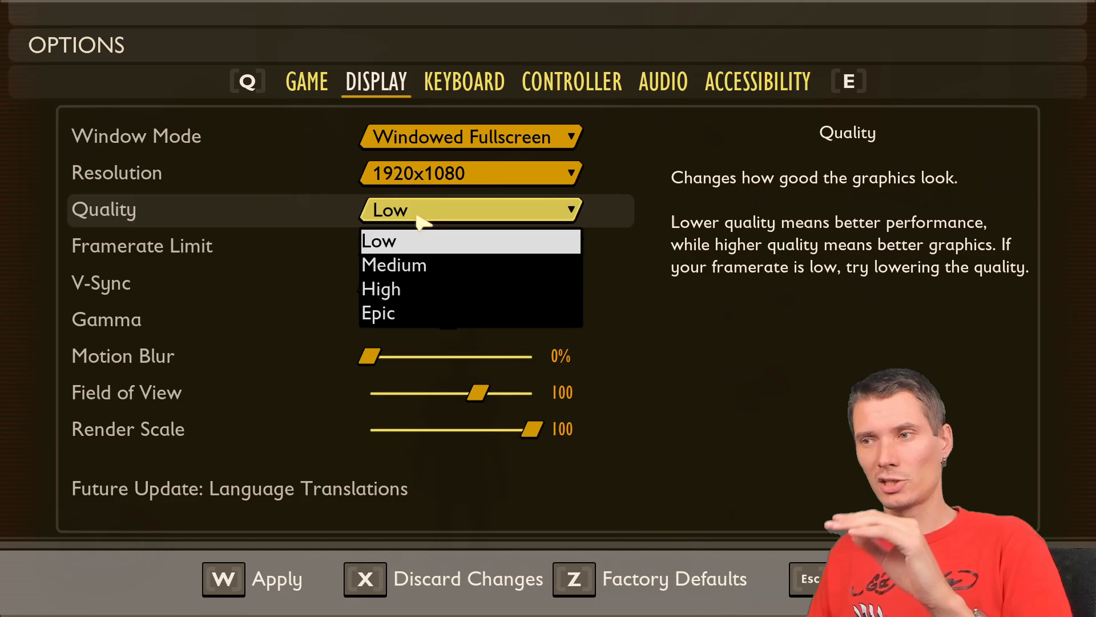
left_click(378, 242)
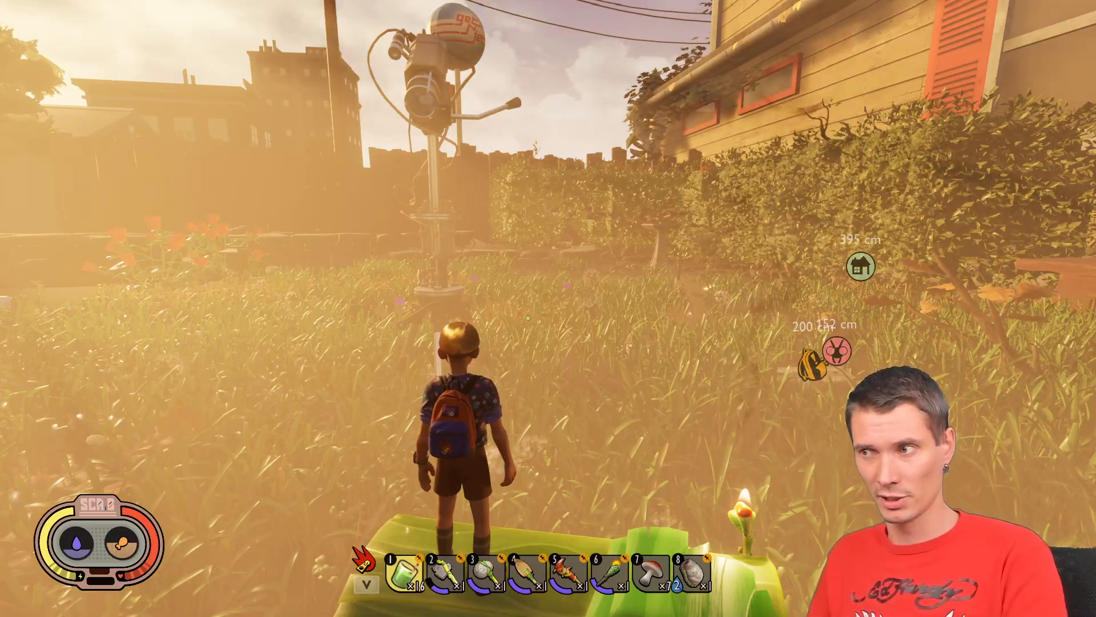
Step: Pause again and change the Display Quality preset from Epic to High
key("Escape")
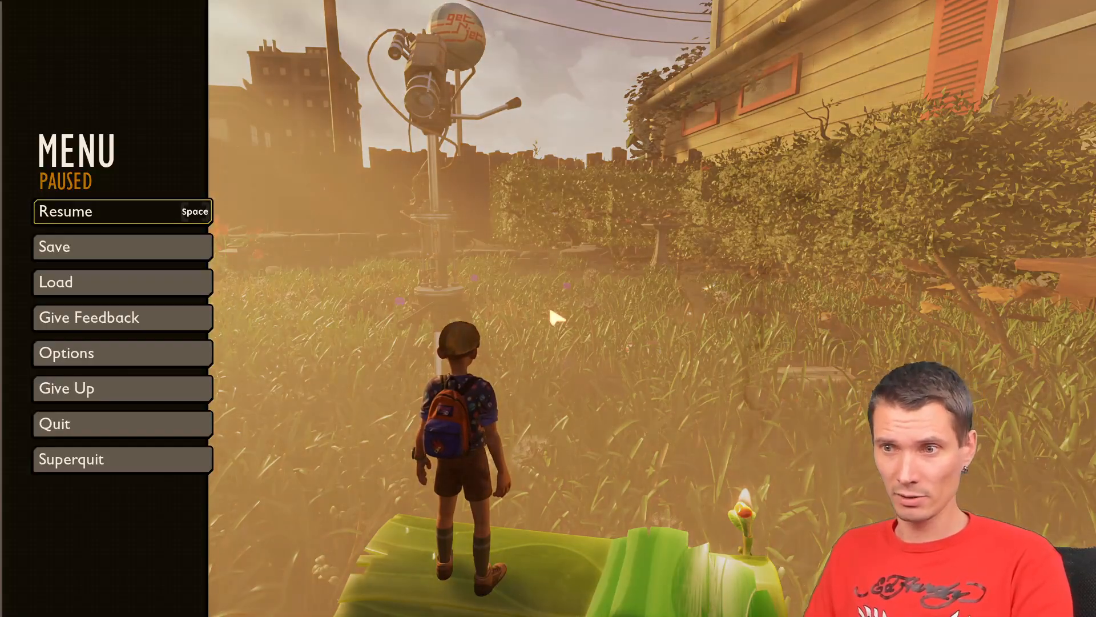
left_click(66, 353)
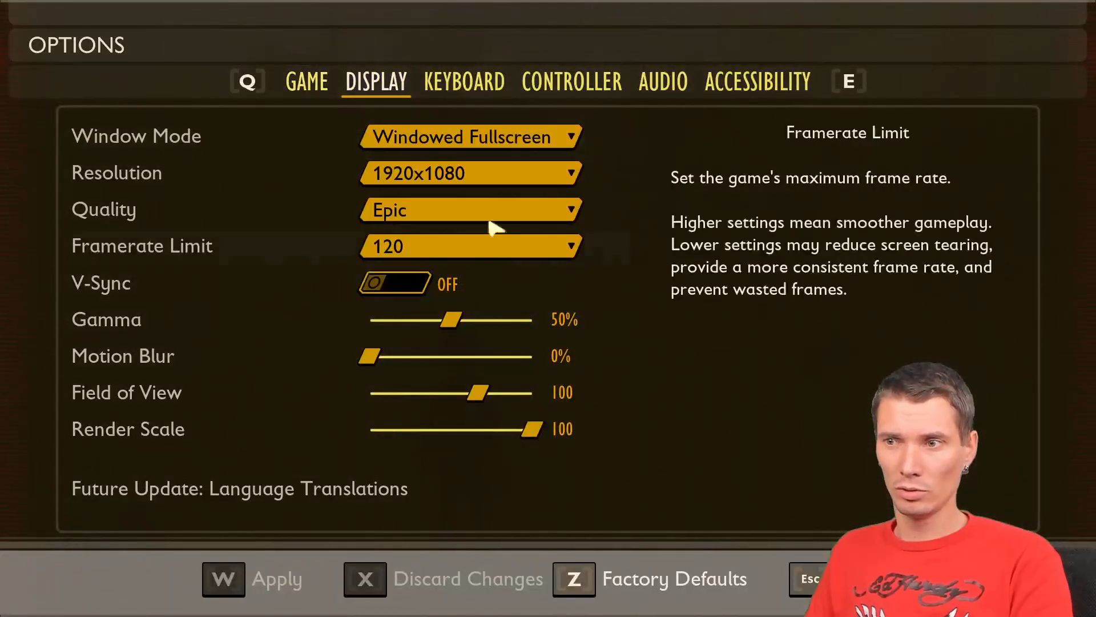
left_click(469, 210)
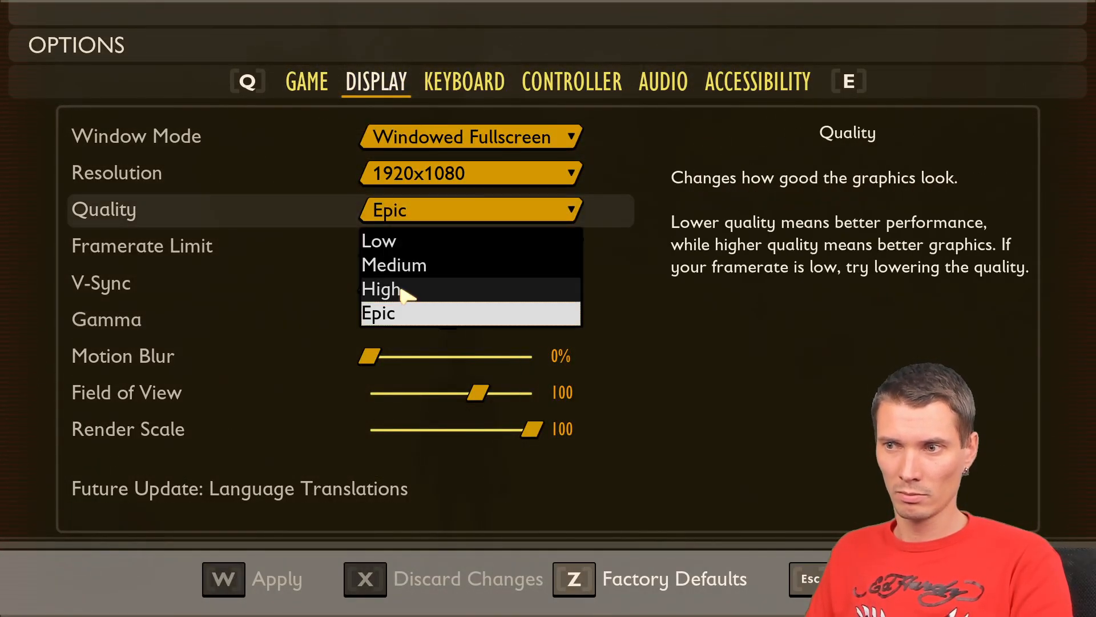
left_click(381, 289)
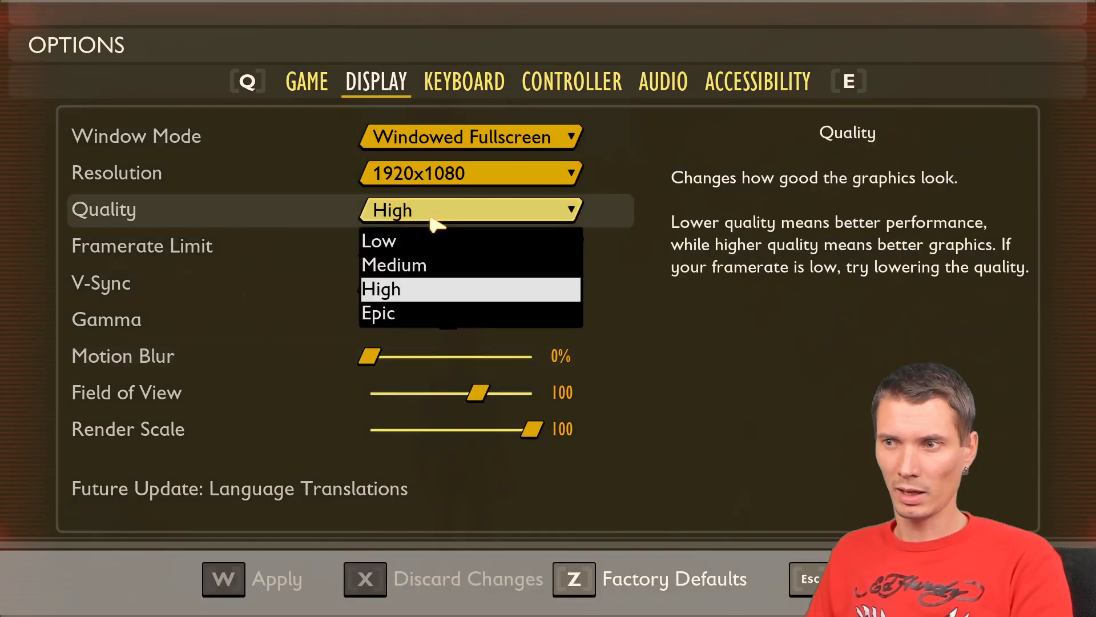
left_click(378, 312)
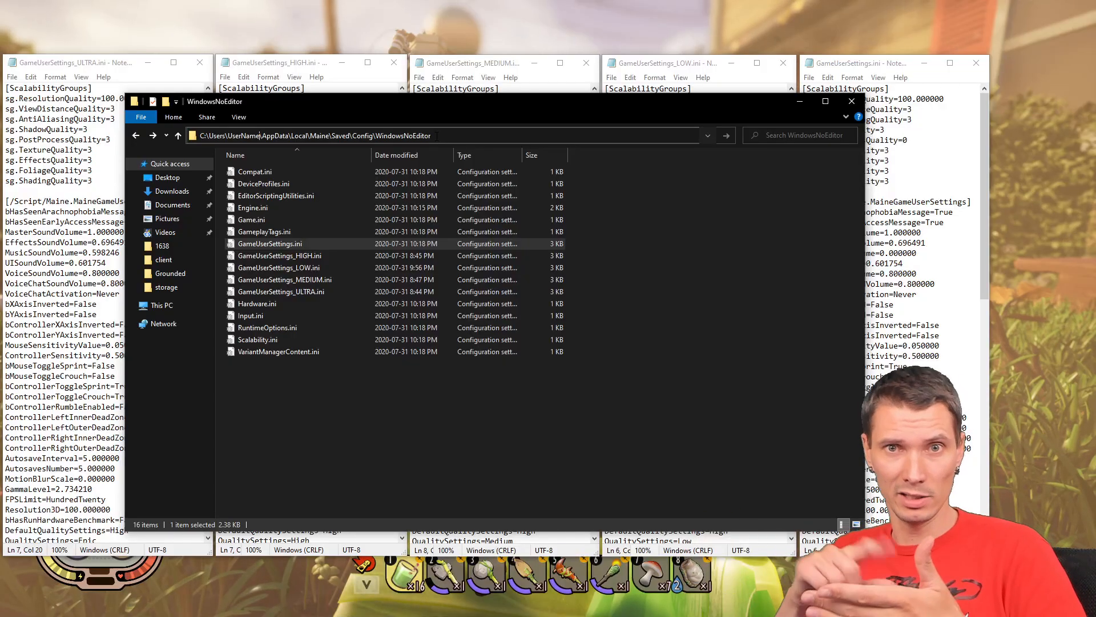
Step: Stop editing the path bar in the WindowsNoEditor config folder
left_click(257, 339)
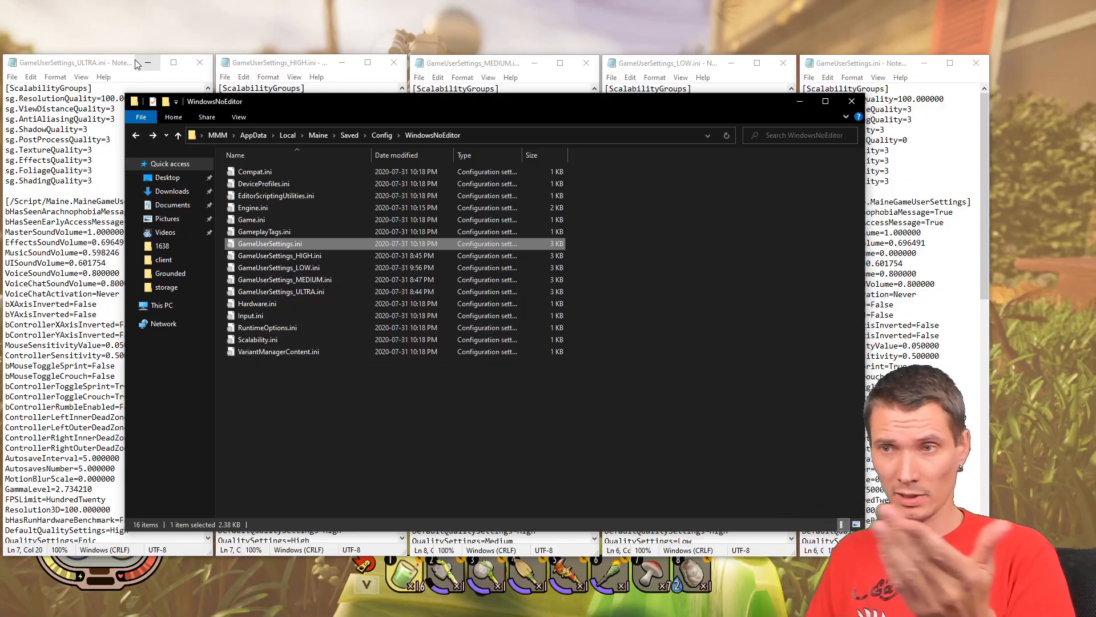
mouse_move(502, 499)
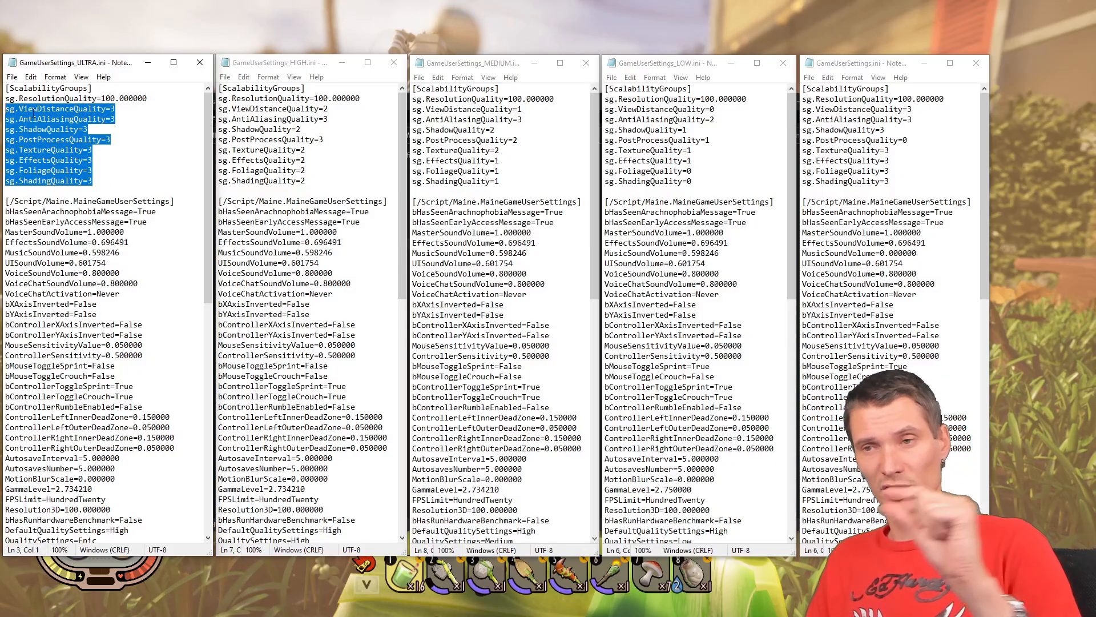
Step: Deselect the Ultra file's scalability lines and select the main file's anti-aliasing value
left_click(108, 140)
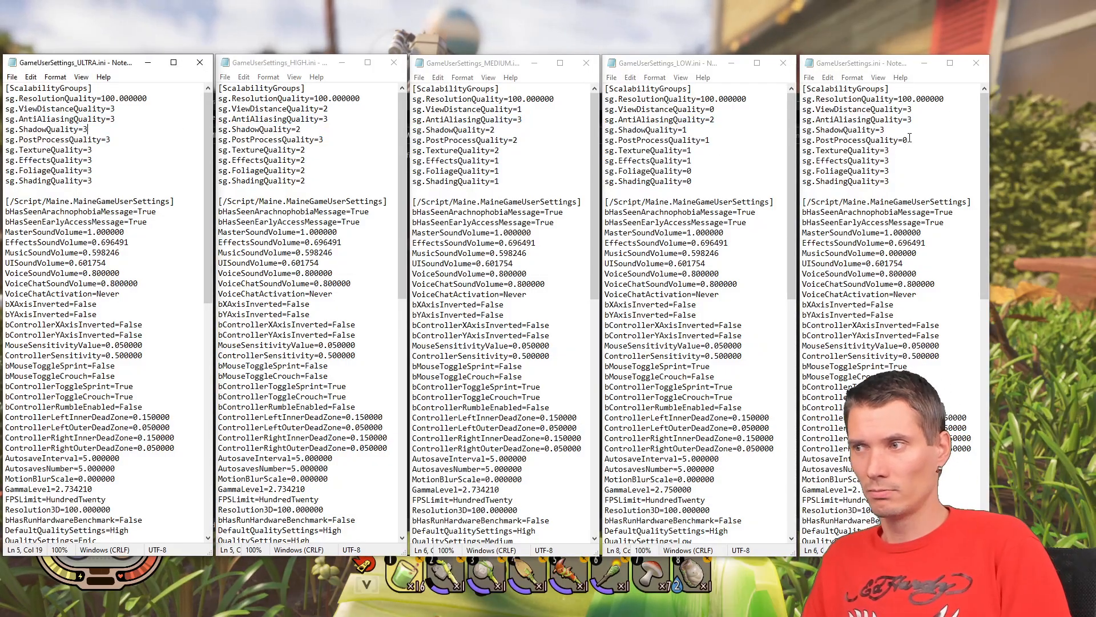
double_click(902, 140)
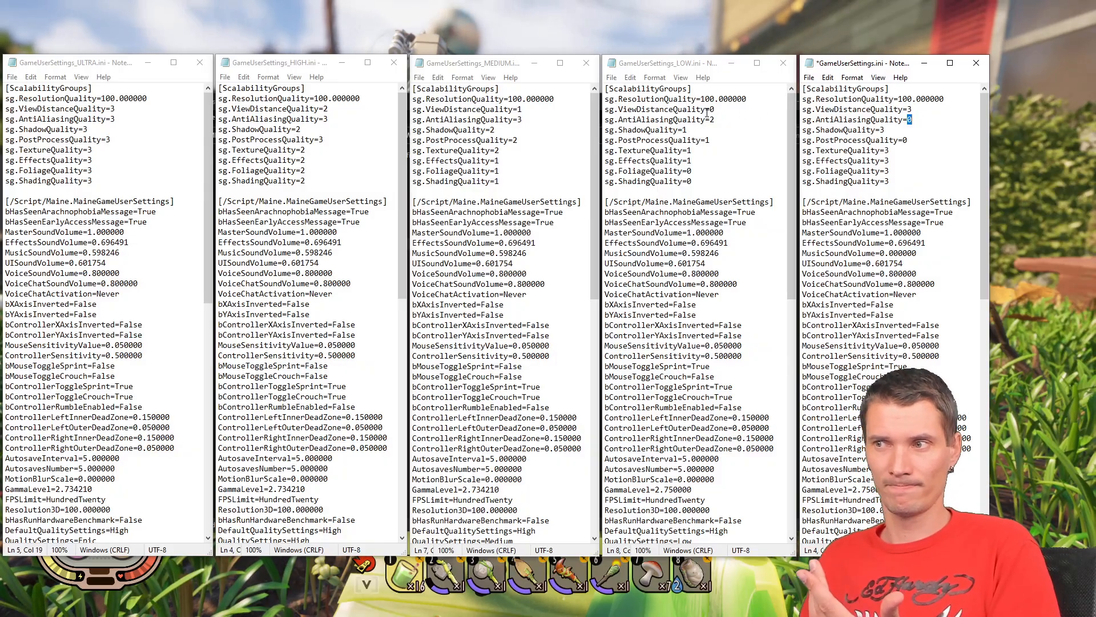
Step: Select the anti-aliasing quality value (2) in the Low preset file
left_click(711, 120)
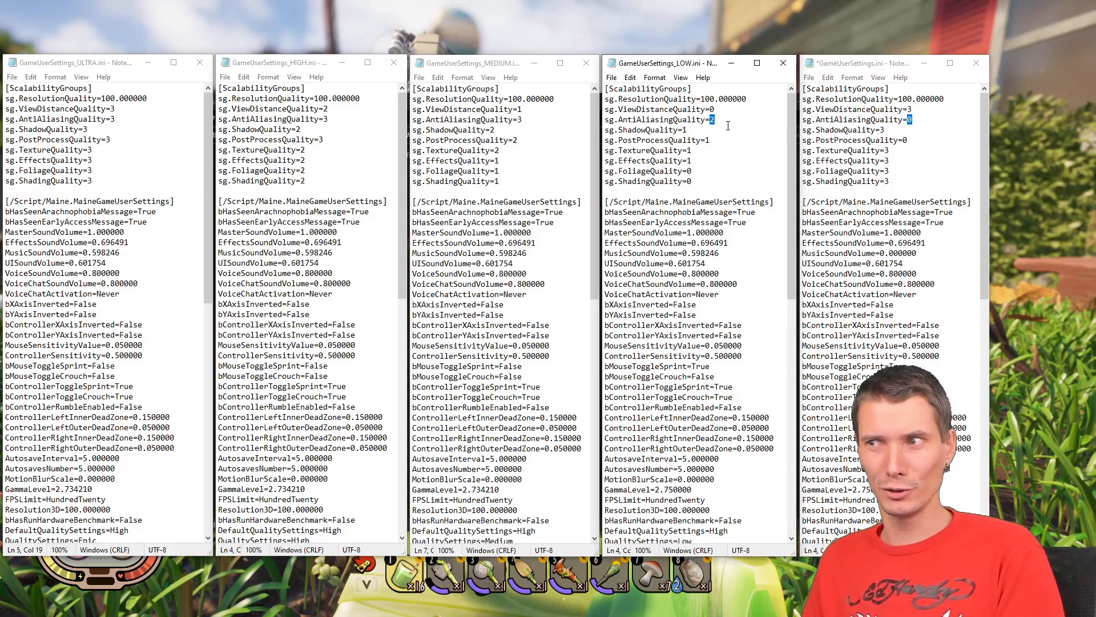